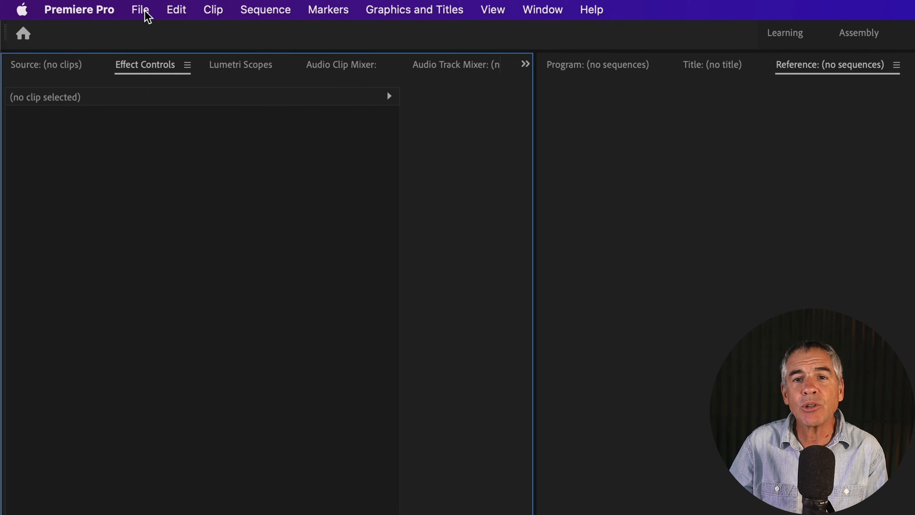
Reach the New Sequence dialog through File > New > Sequence….
{"action": "left_click", "coordinate": [140, 9]}
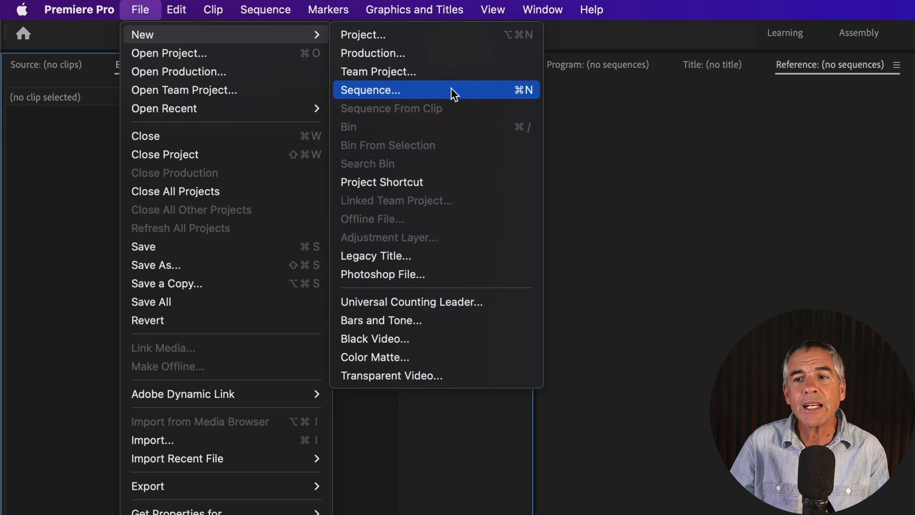
{"action": "mouse_move", "coordinate": [482, 98]}
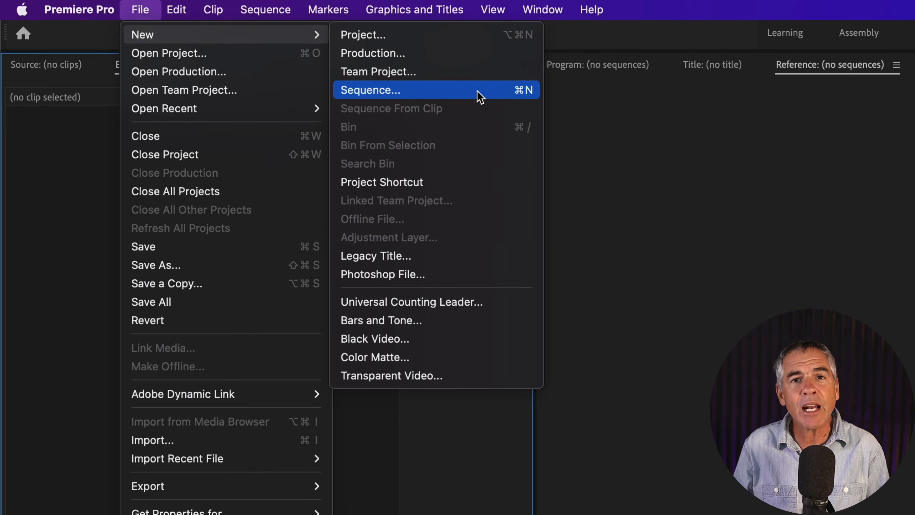
{"action": "mouse_move", "coordinate": [487, 111]}
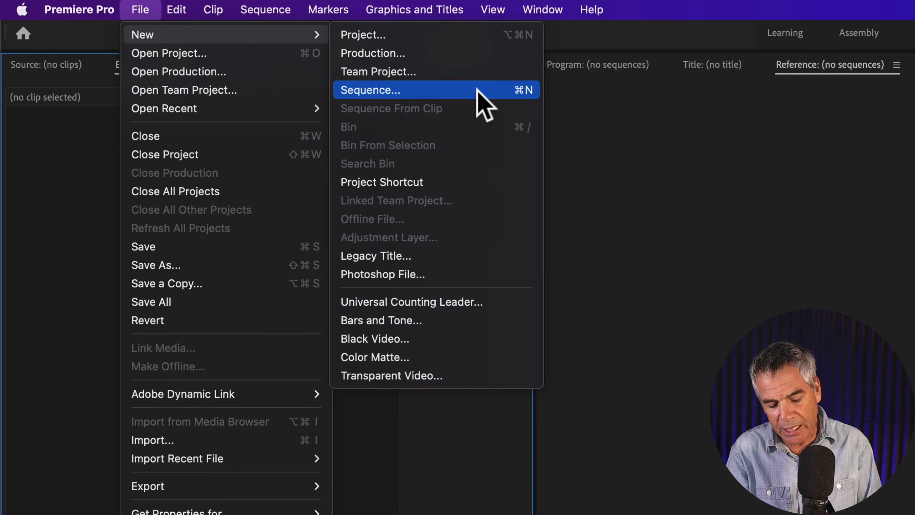
{"action": "left_click", "coordinate": [369, 90]}
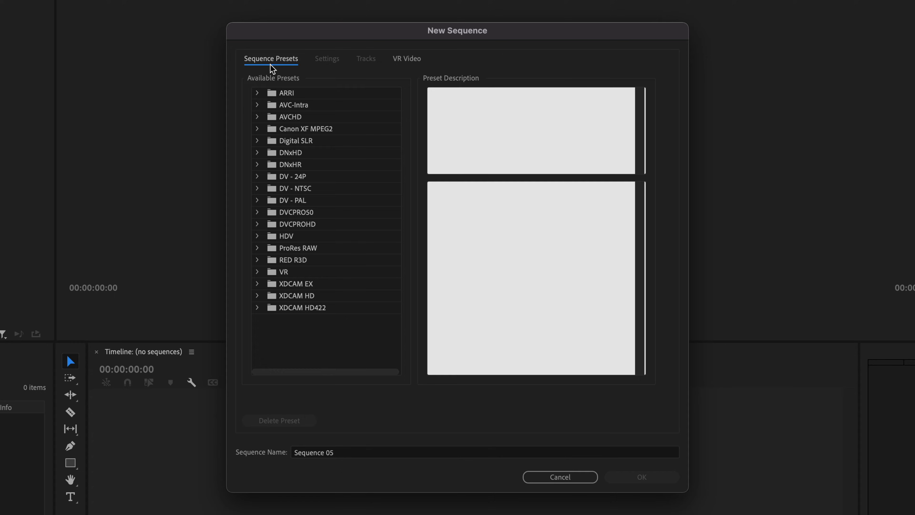
{"action": "mouse_move", "coordinate": [297, 311]}
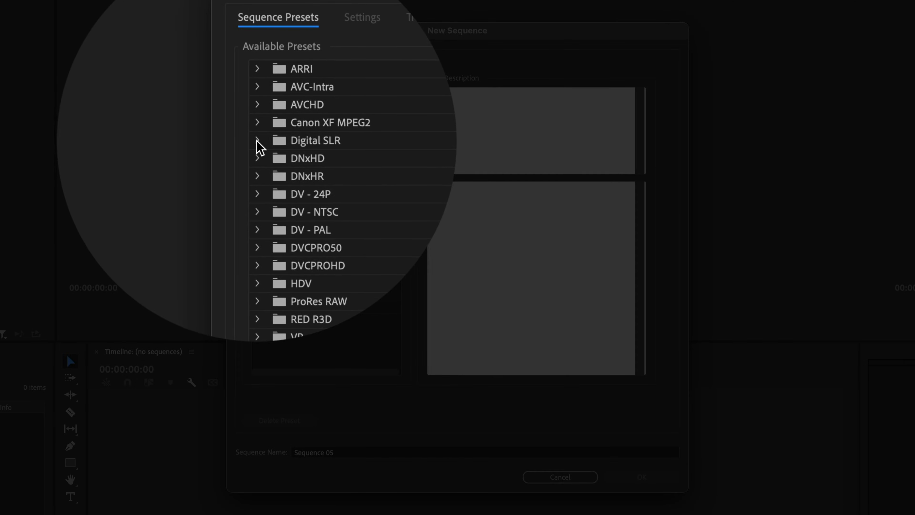
Expand the Digital SLR 1080p presets for the new Sequence 06.
{"action": "left_click", "coordinate": [257, 140]}
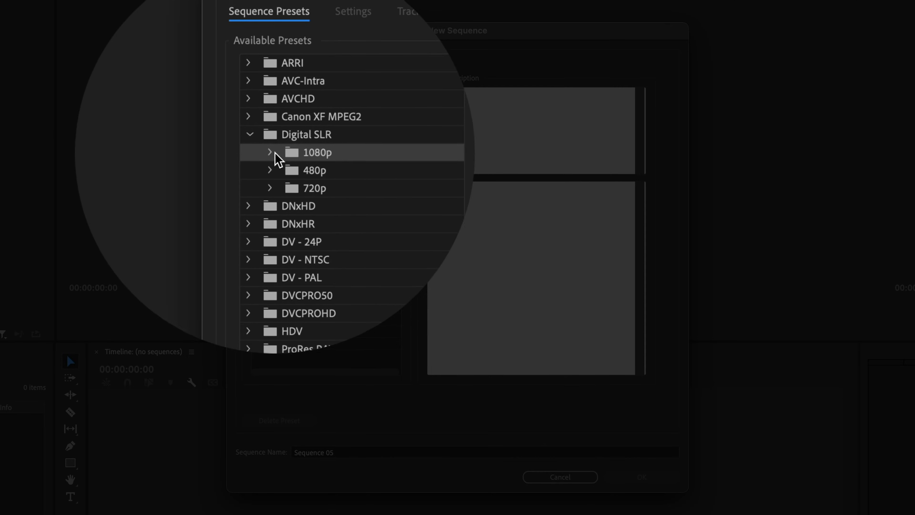
{"action": "left_click", "coordinate": [268, 153]}
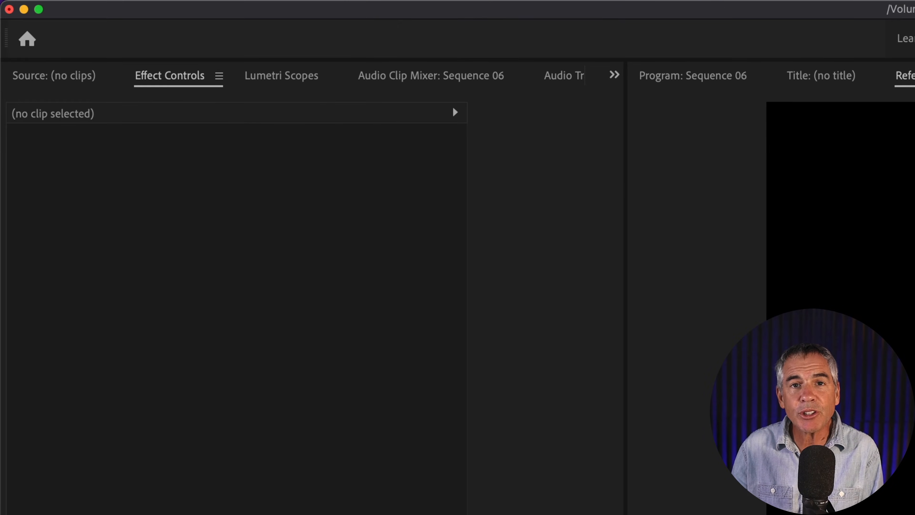
{"action": "left_click", "coordinate": [310, 11]}
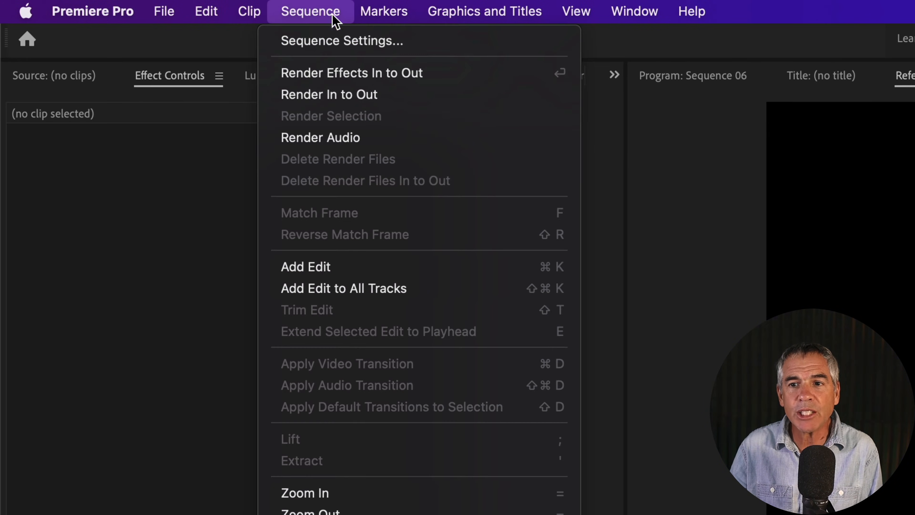
{"action": "left_click", "coordinate": [341, 40]}
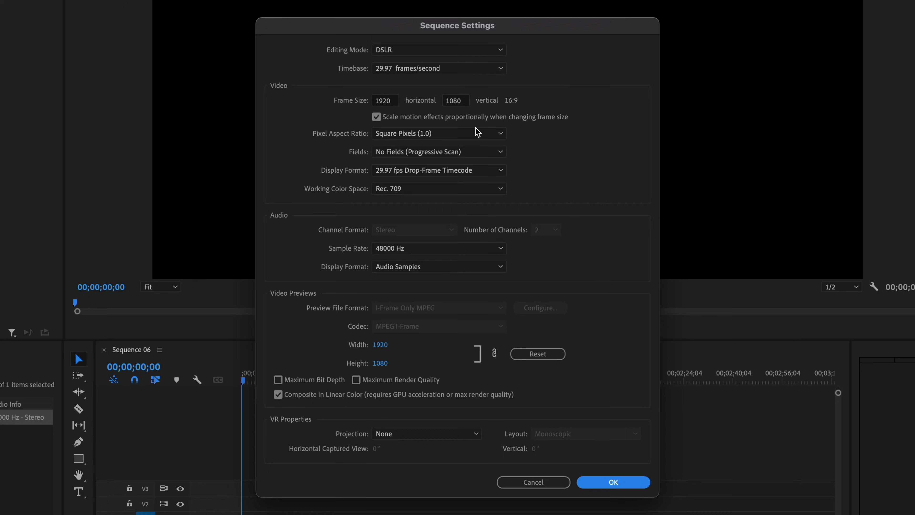
{"action": "mouse_move", "coordinate": [484, 58]}
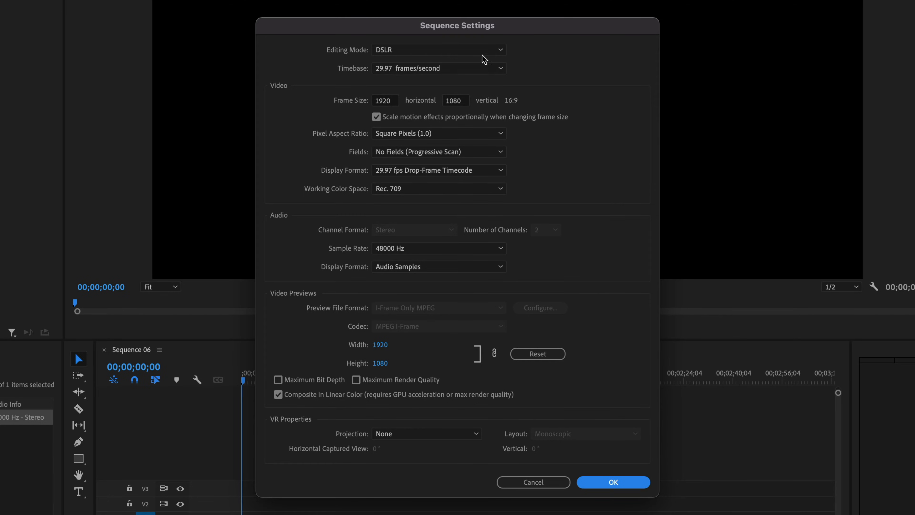
{"action": "left_click", "coordinate": [437, 49]}
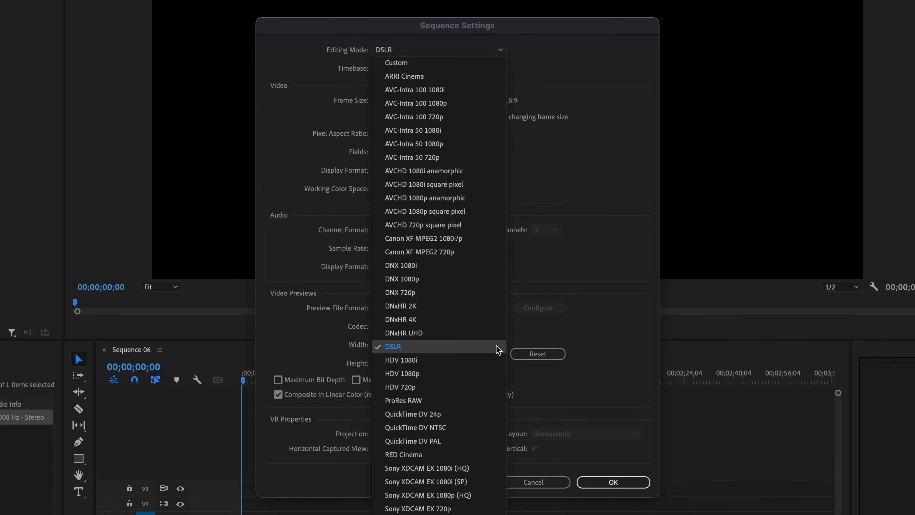
{"action": "left_click", "coordinate": [393, 346]}
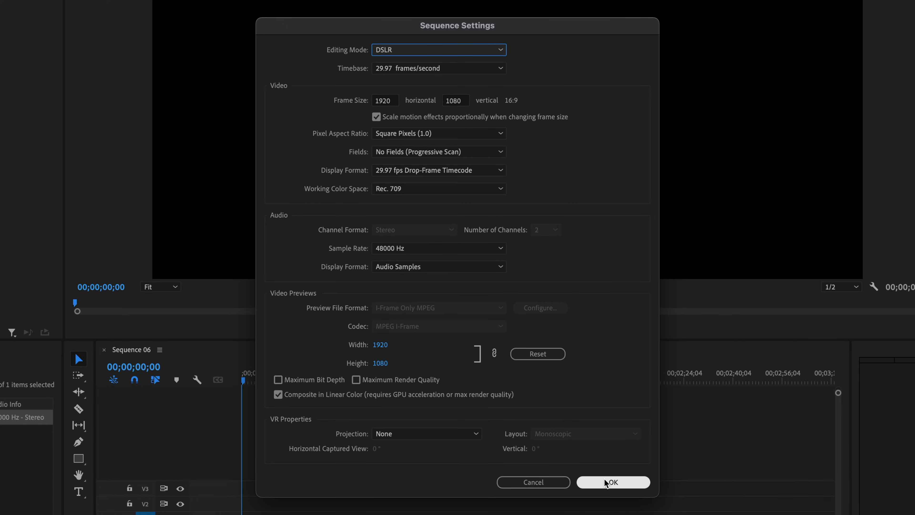
{"action": "left_click", "coordinate": [612, 482]}
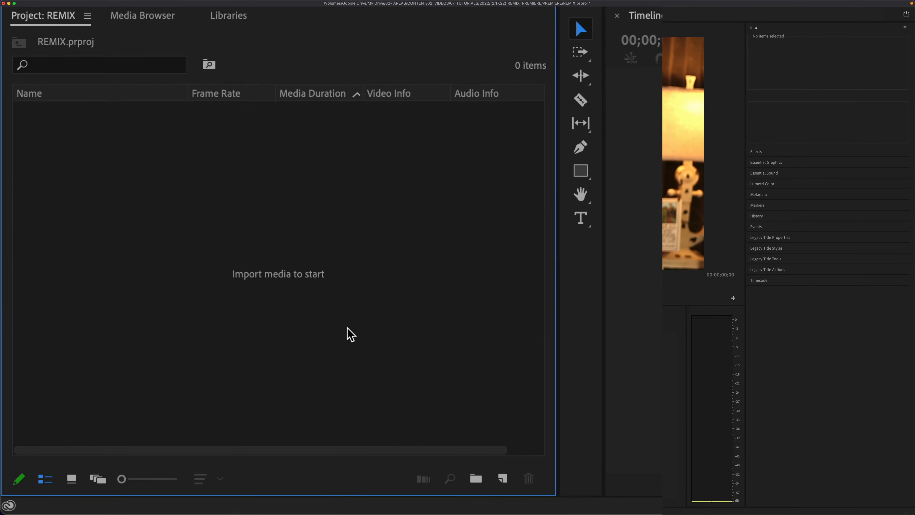
{"action": "mouse_move", "coordinate": [502, 478]}
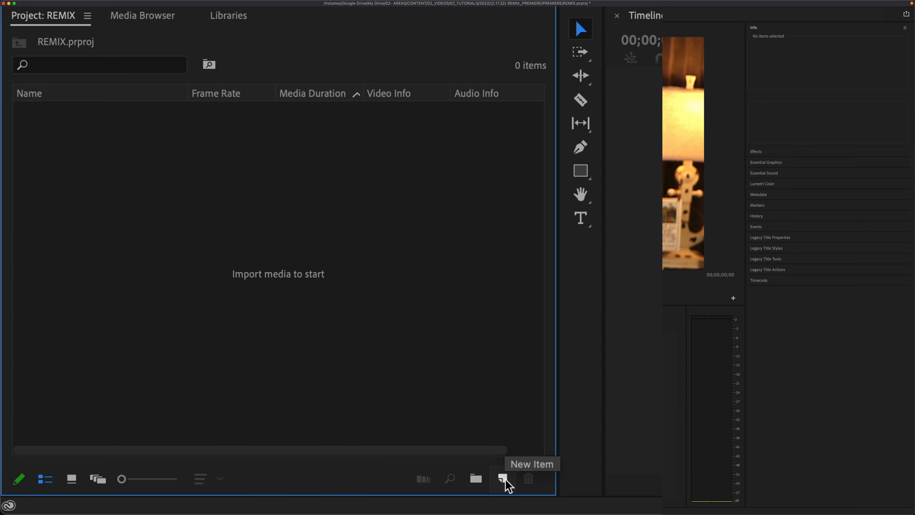
Show the New Item list at the bottom of the REMIX Project panel.
{"action": "left_click", "coordinate": [500, 479]}
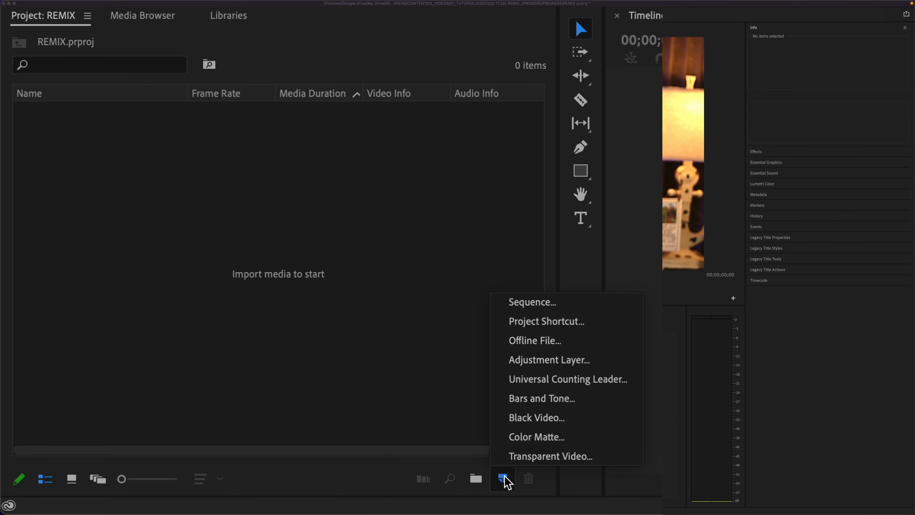
{"action": "mouse_move", "coordinate": [614, 307]}
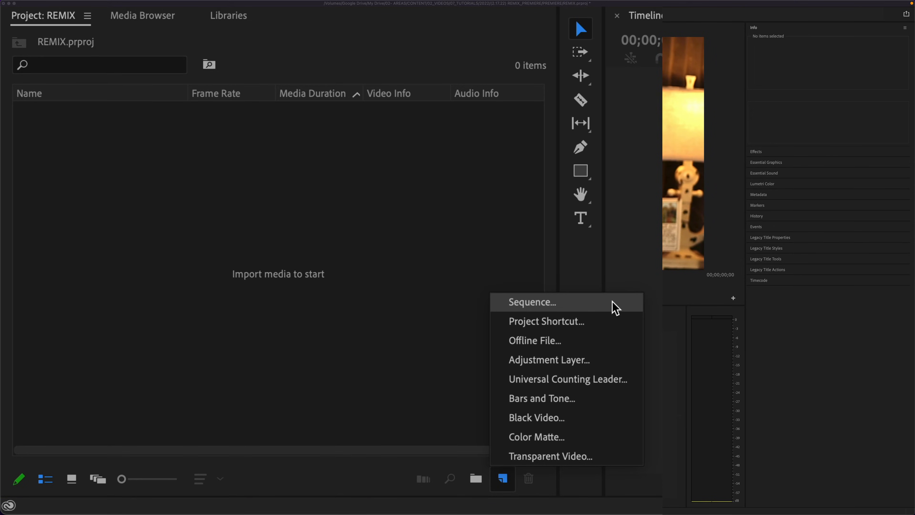
Create a DSLR 1080p30 sequence named 'My Aweseome Sequence' after reviewing its settings.
{"action": "left_click", "coordinate": [531, 301]}
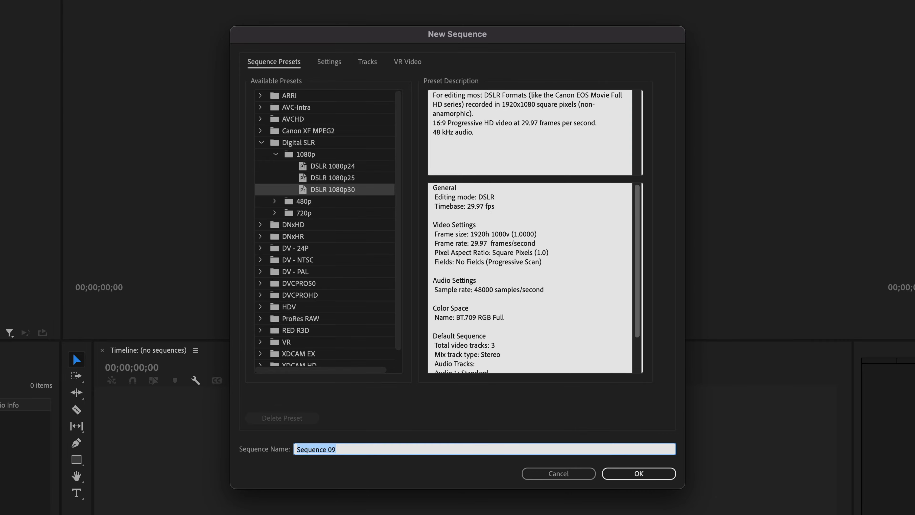
{"action": "mouse_move", "coordinate": [518, 50]}
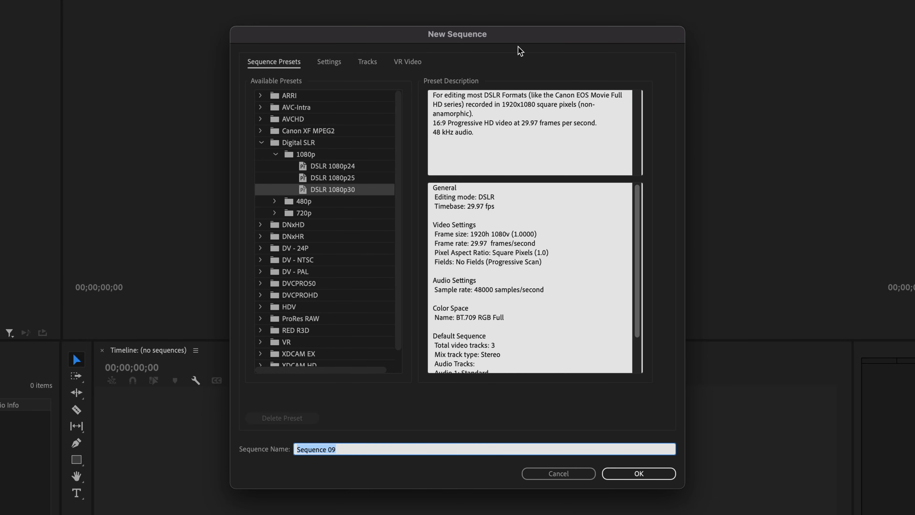
{"action": "left_click", "coordinate": [329, 61]}
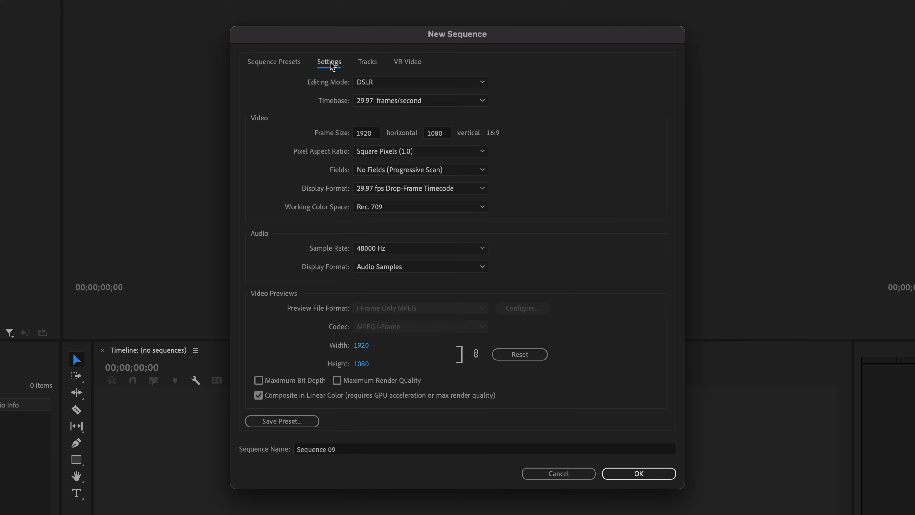
{"action": "left_click", "coordinate": [274, 62]}
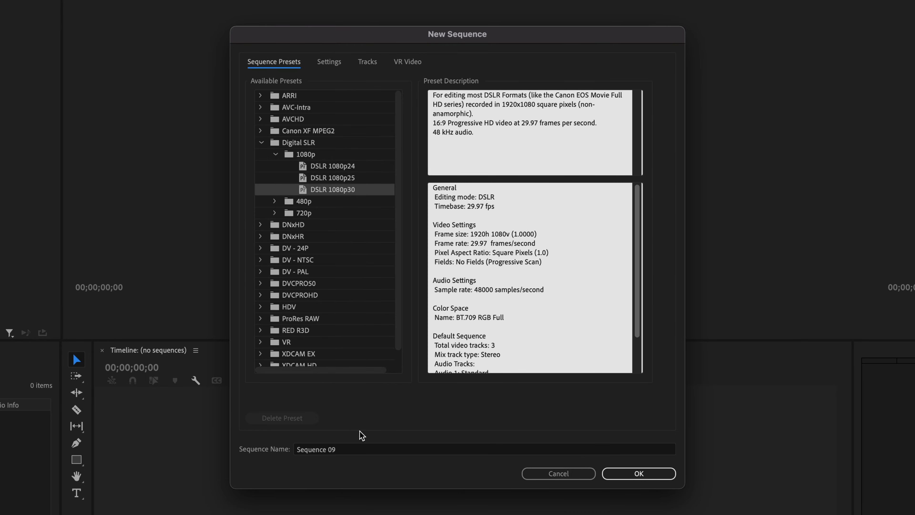
{"action": "type", "text": "My Aweseome Sequence"}
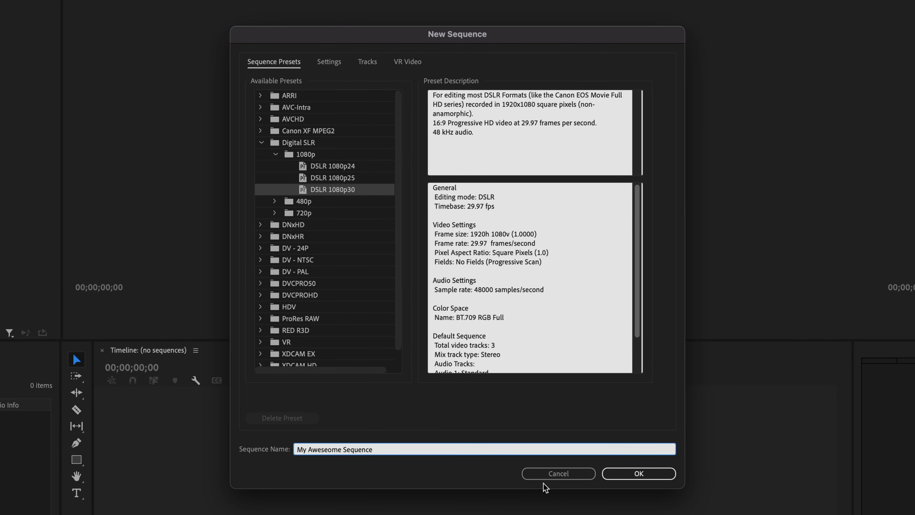
{"action": "left_click", "coordinate": [637, 473]}
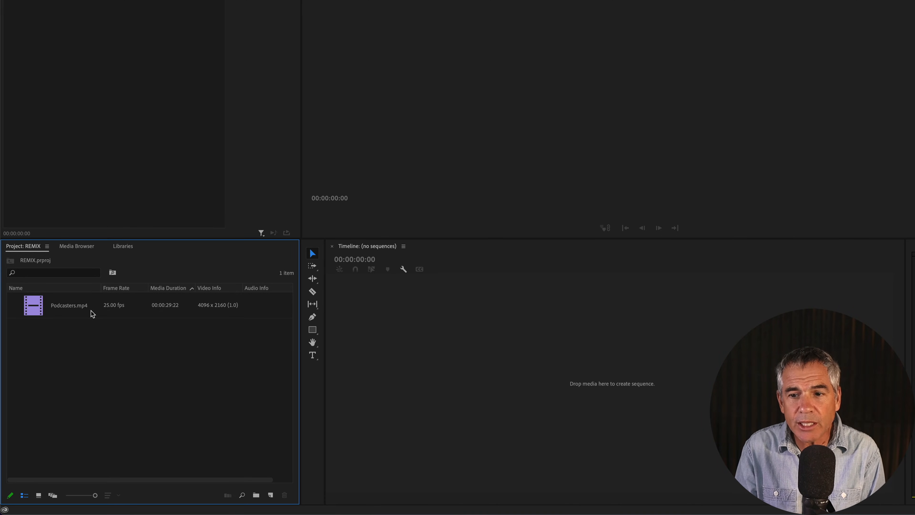
{"action": "left_click", "coordinate": [68, 304]}
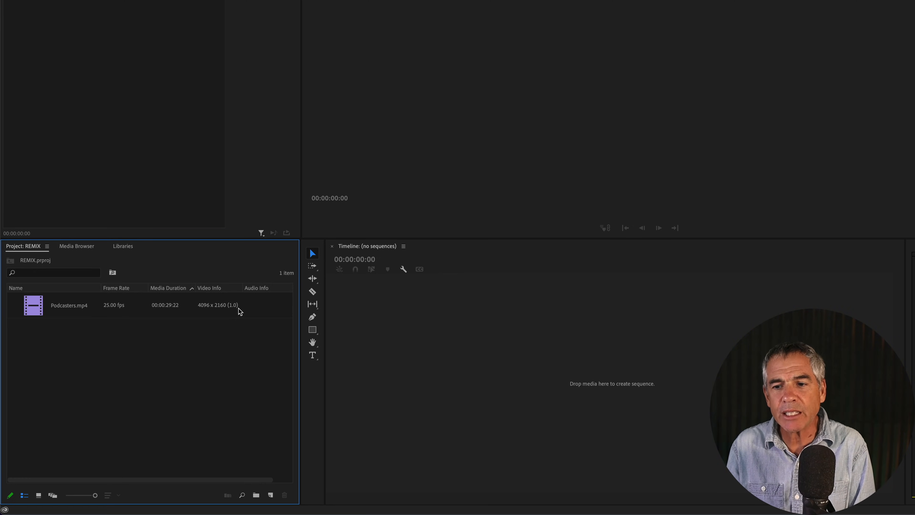
{"action": "left_click", "coordinate": [69, 304]}
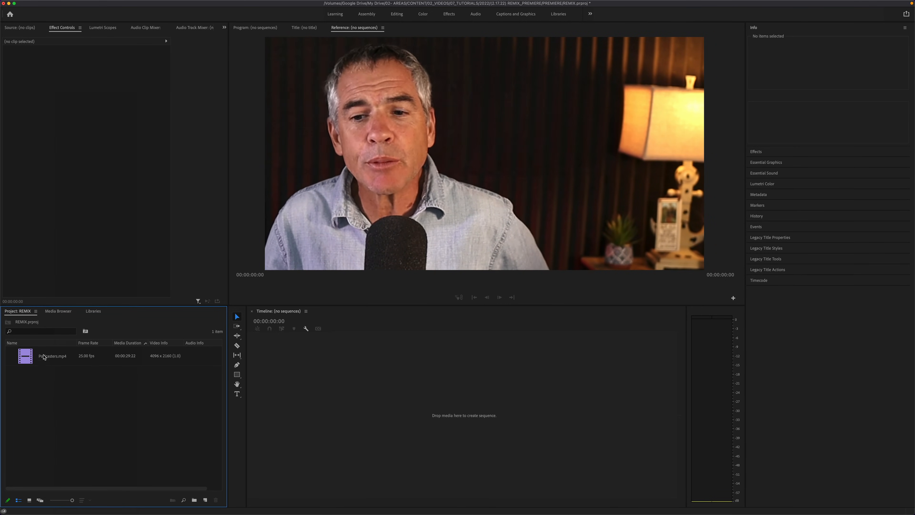
Make a new sequence from the Podcasters.mp4 clip via its context commands.
{"action": "left_click", "coordinate": [52, 356]}
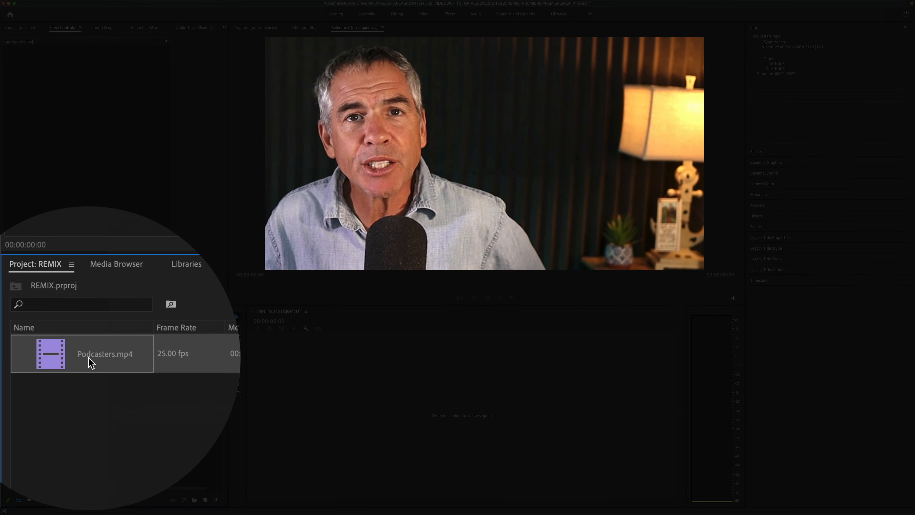
{"action": "right_click", "coordinate": [90, 359]}
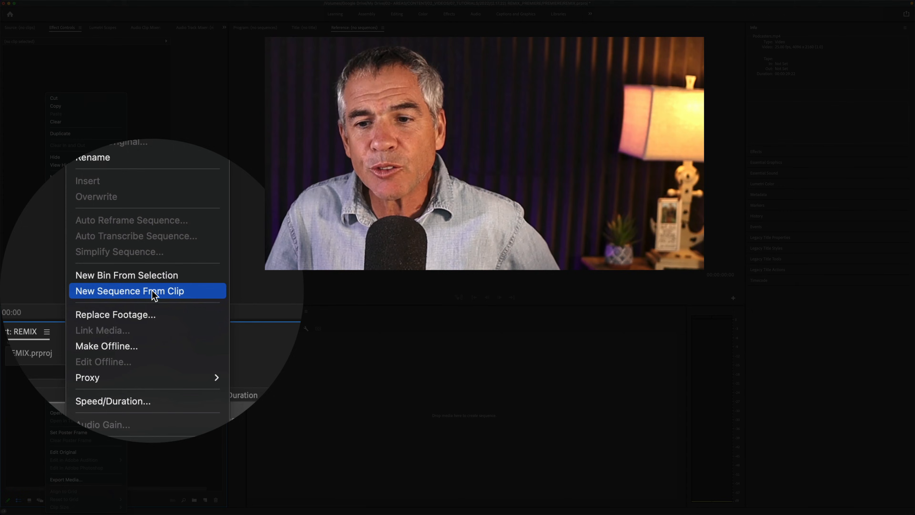
{"action": "left_click", "coordinate": [130, 291]}
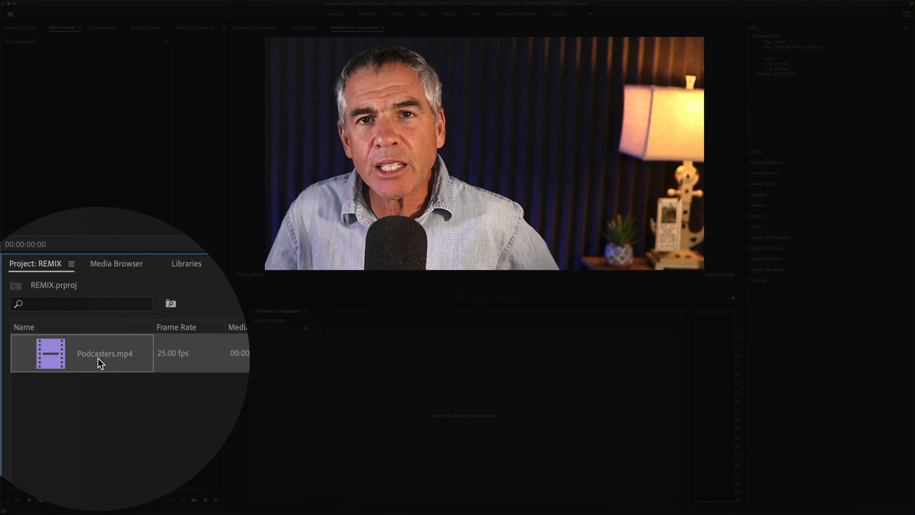